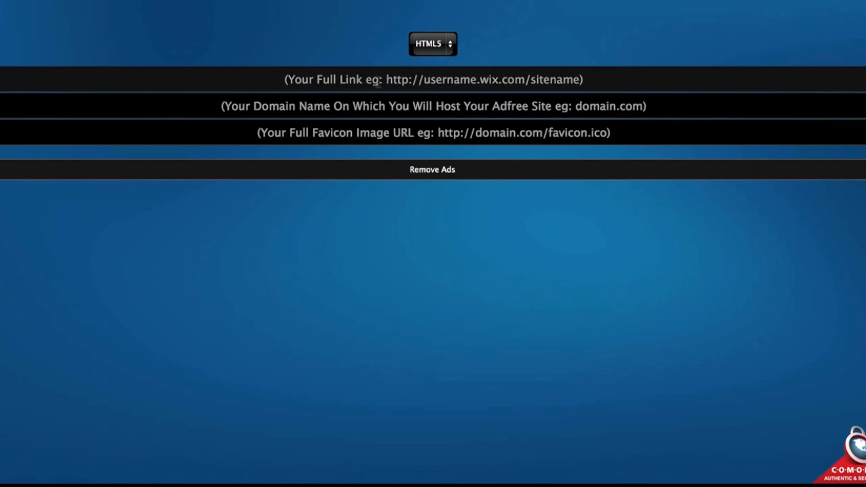
{"action": "type", "text": "http://danilg575.wix.com/dafoto"}
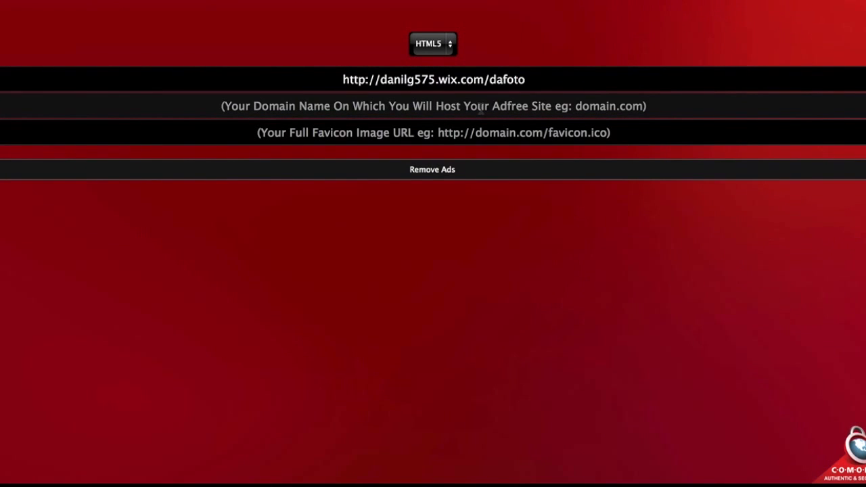
{"action": "type", "text": "da"}
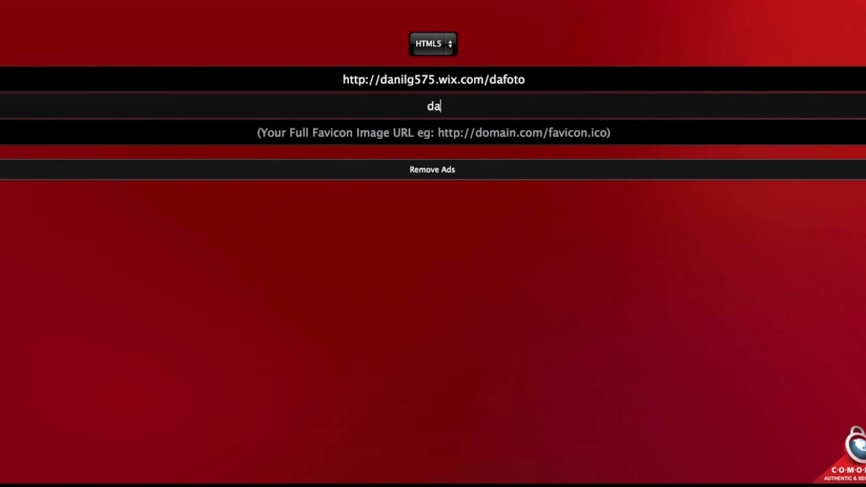
{"action": "type", "text": "ni"}
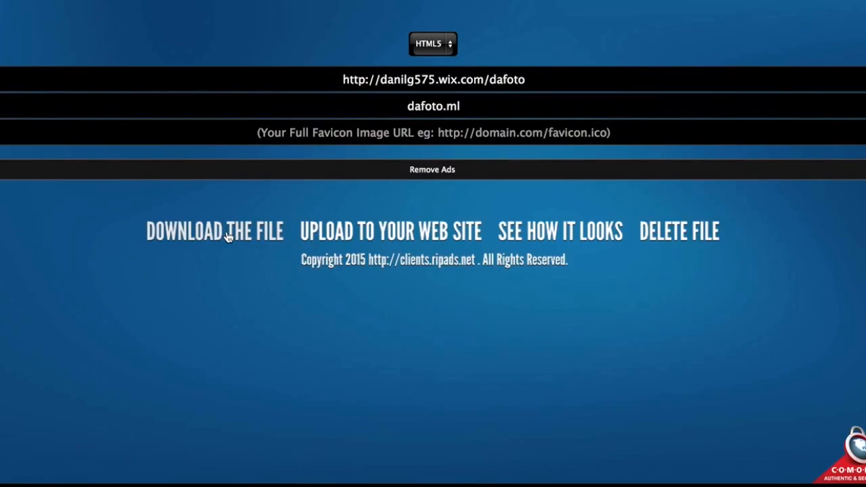
Step: Download the generated ad-free index.html.txt file to the desktop
{"action": "left_click", "coordinate": [214, 231]}
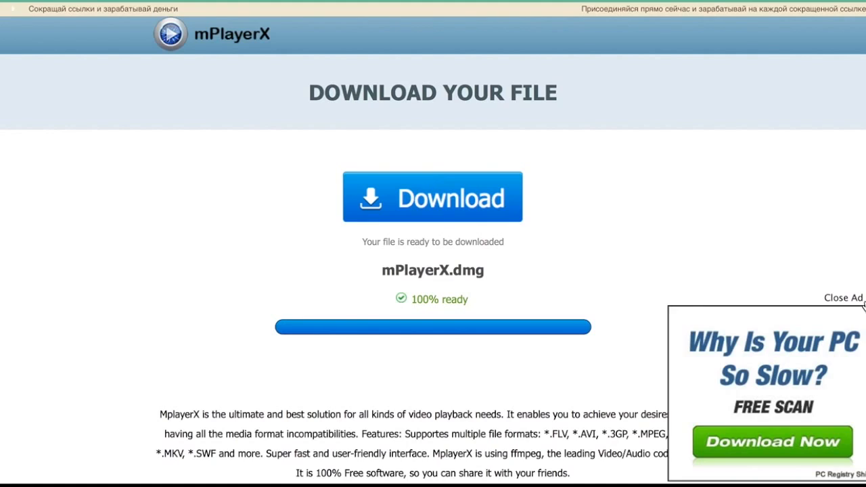
{"action": "left_click", "coordinate": [842, 297]}
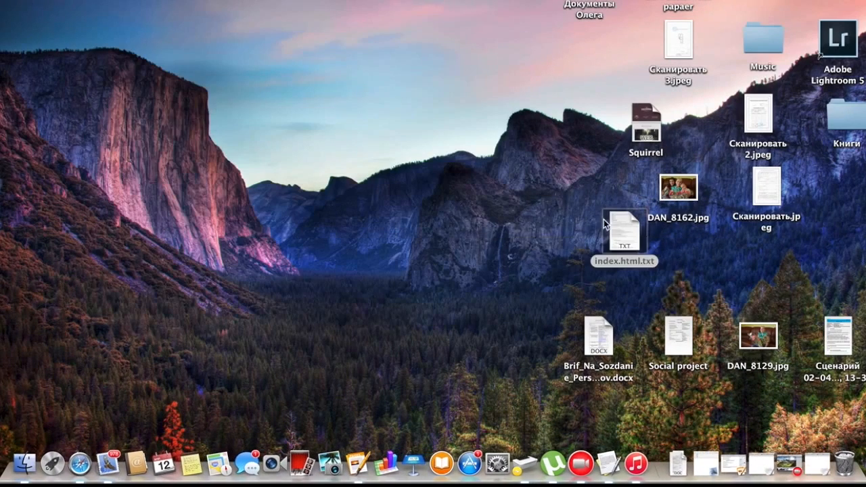
Step: Rename the desktop file index.html.txt to index.html, confirming the .html extension
{"action": "left_click", "coordinate": [622, 233]}
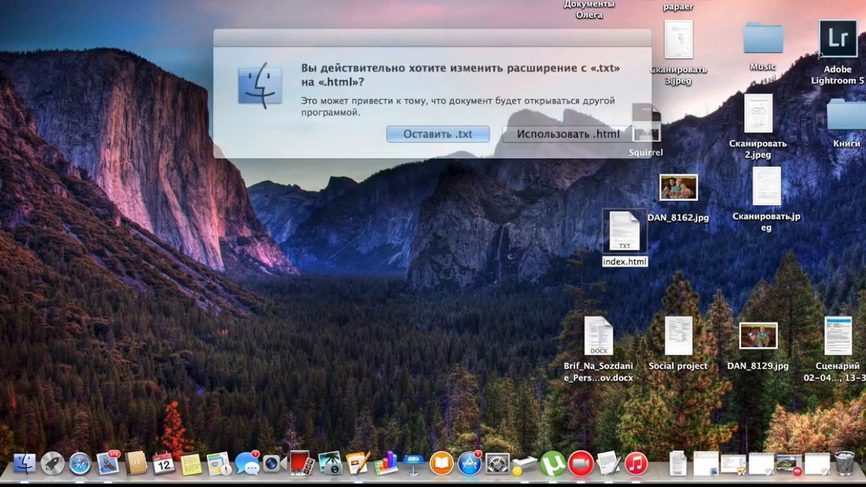
{"action": "left_click", "coordinate": [565, 133]}
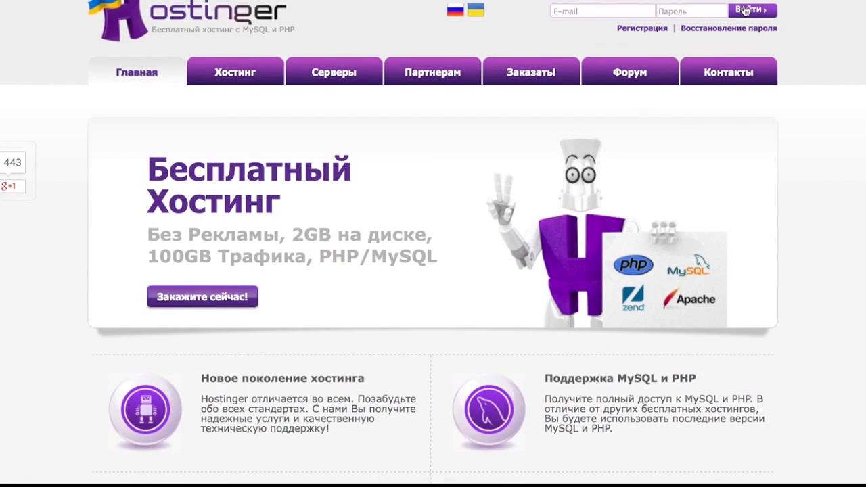
Step: Log in to Hostinger, choose the dafoto.ml account, and go to Файловый Менеджер
{"action": "left_click", "coordinate": [751, 10]}
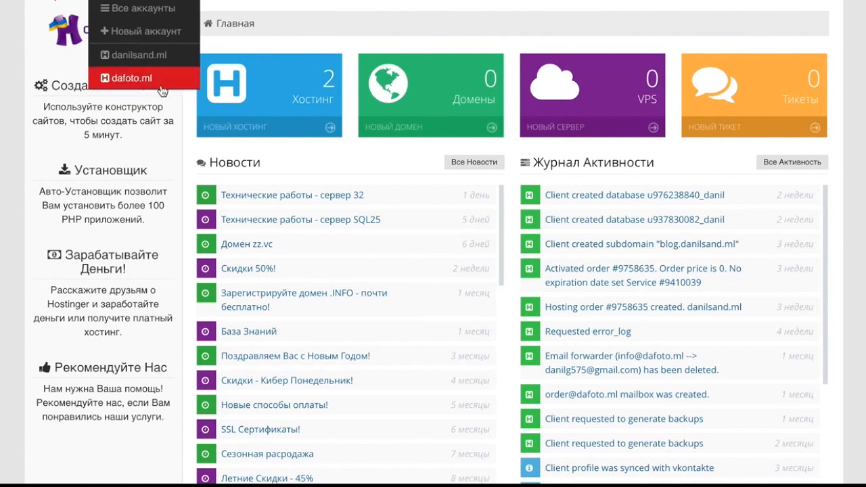
{"action": "left_click", "coordinate": [128, 78]}
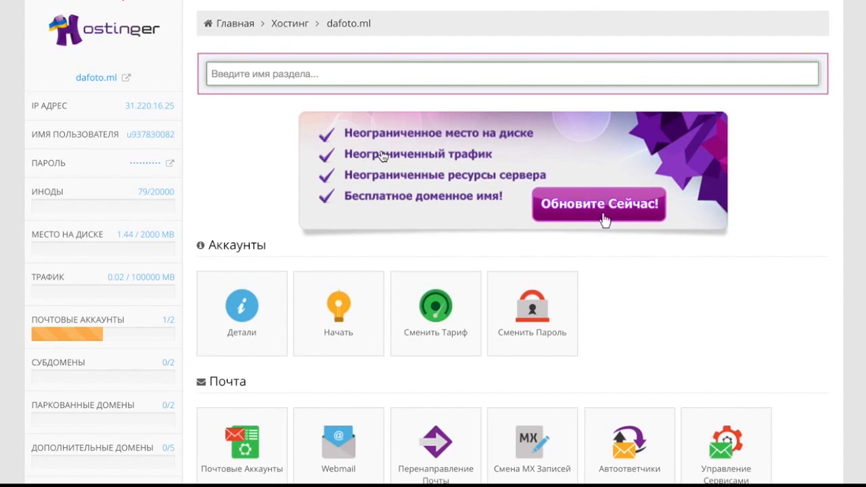
{"action": "scroll", "scroll_direction": "down", "scroll_amount": 3}
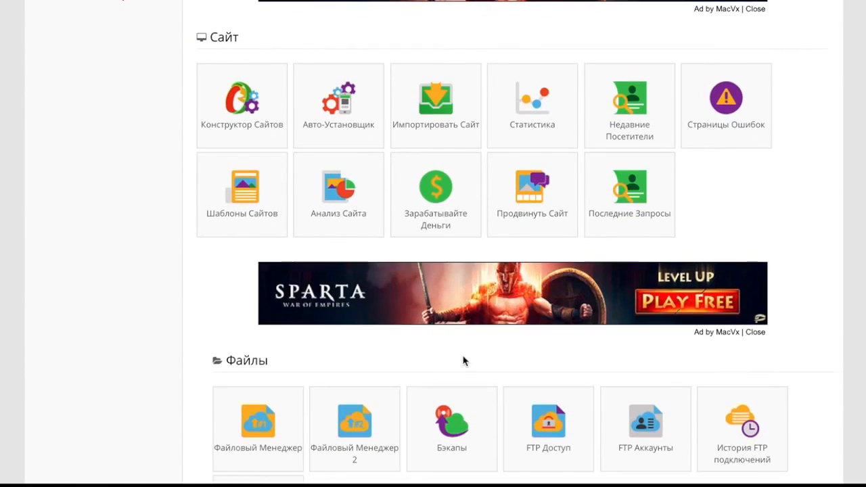
{"action": "scroll", "scroll_direction": "down", "scroll_amount": 3}
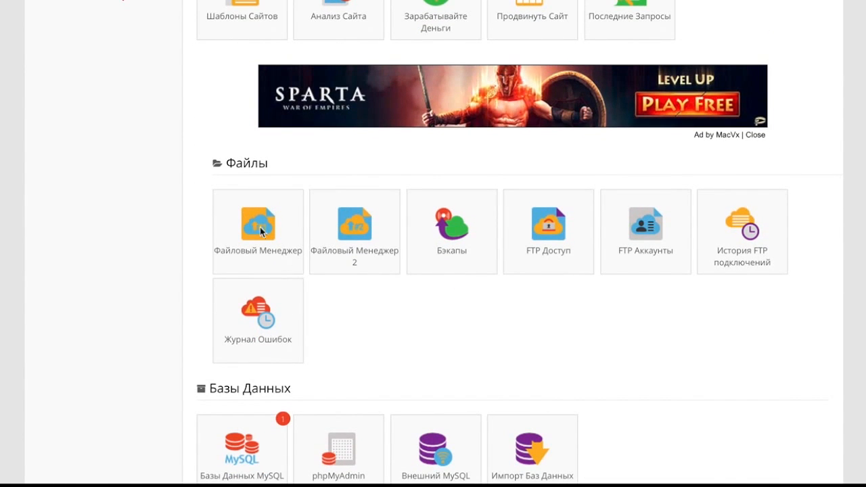
{"action": "left_click", "coordinate": [257, 231]}
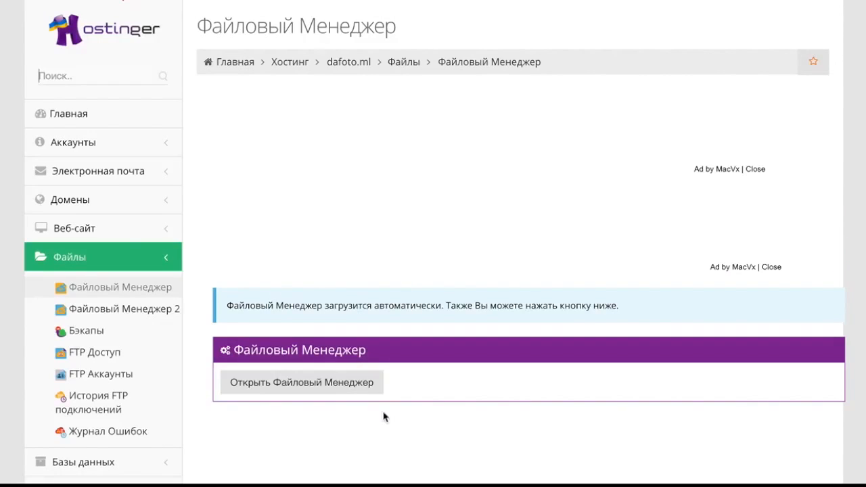
Step: Delete the old index.html in File Manager and upload the new one from the desktop
{"action": "left_click", "coordinate": [301, 382]}
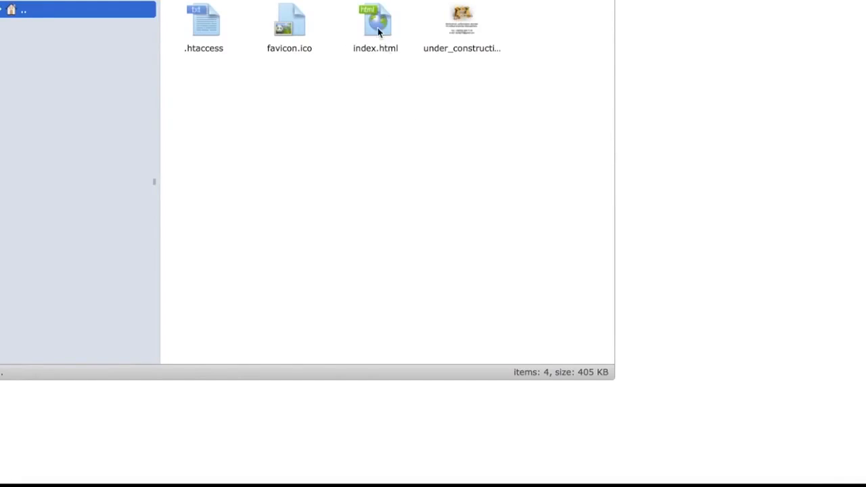
{"action": "right_click", "coordinate": [375, 27]}
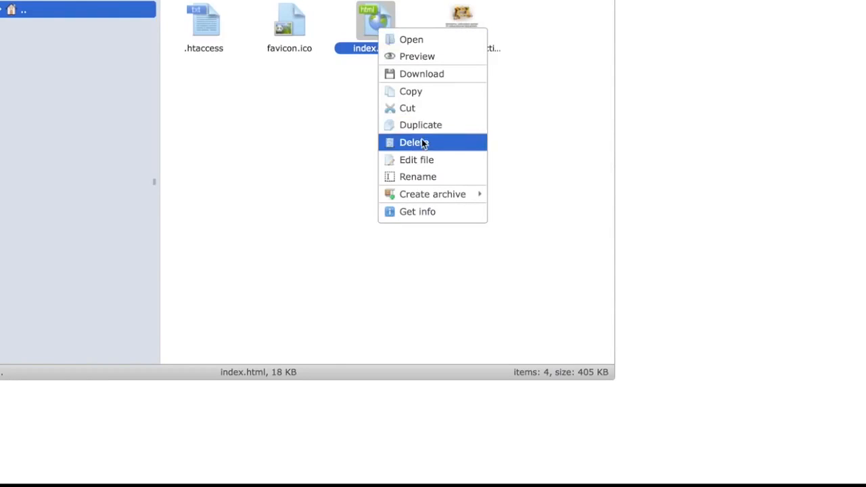
{"action": "left_click", "coordinate": [413, 142]}
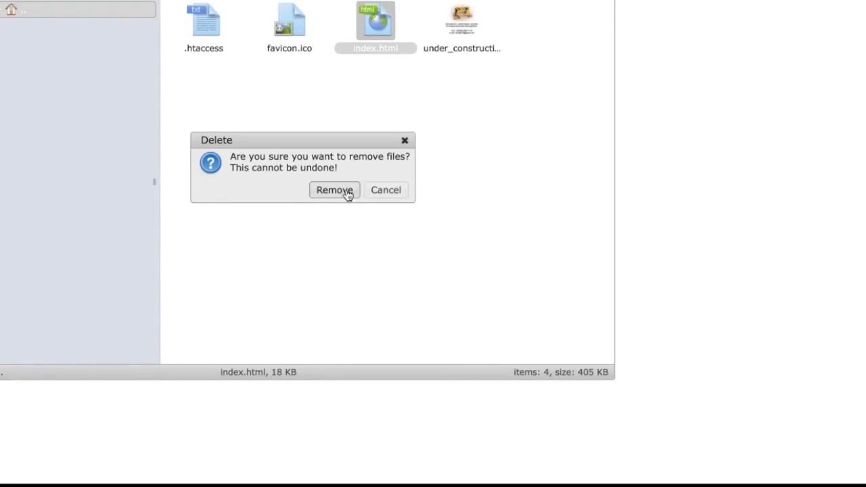
{"action": "left_click", "coordinate": [334, 189]}
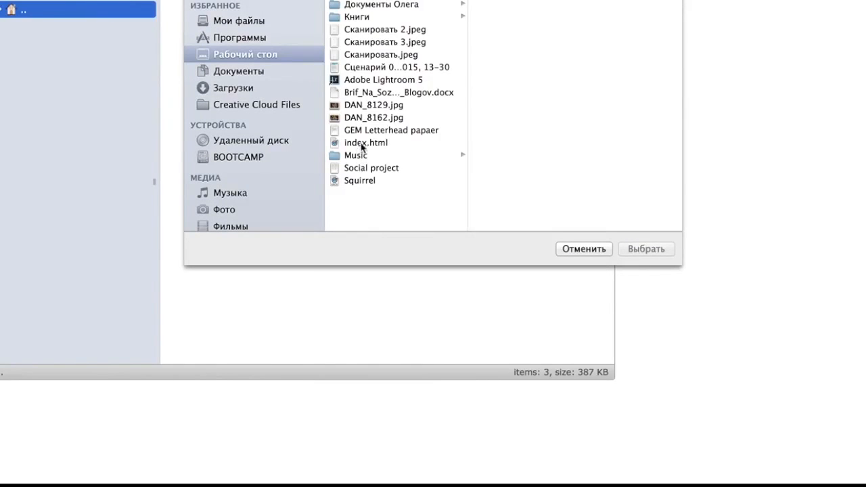
{"action": "left_click", "coordinate": [644, 248]}
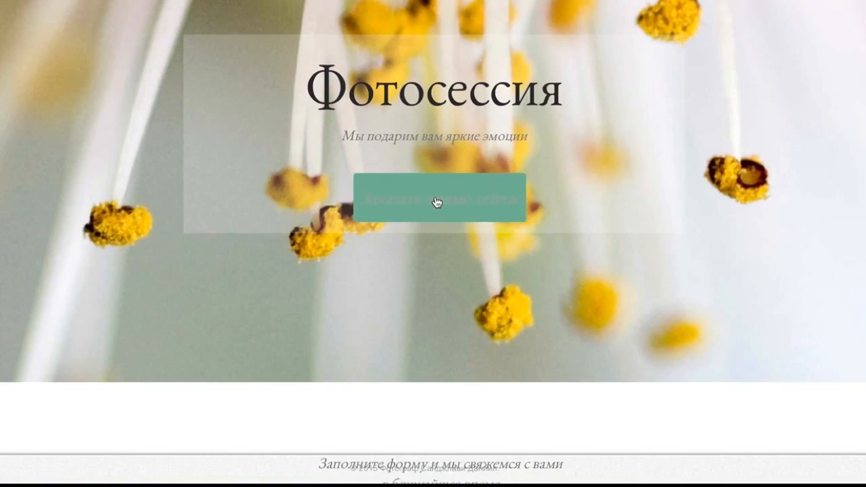
Step: Scroll the live dafoto.ml page down to its contact form and social icons
{"action": "scroll", "scroll_direction": "down", "scroll_amount": 3}
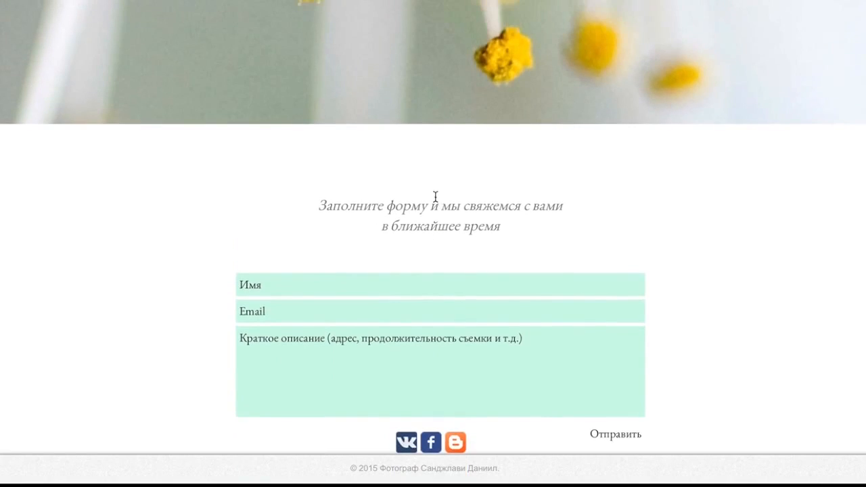